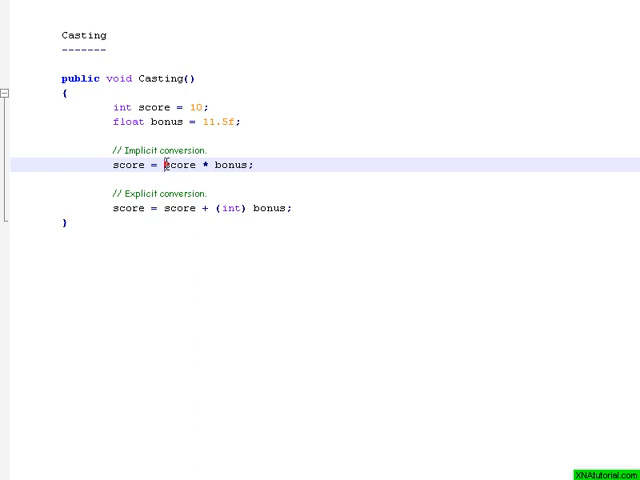
Highlight bonus and score in turn on the implicit conversion line while explaining it
double_click(178, 164)
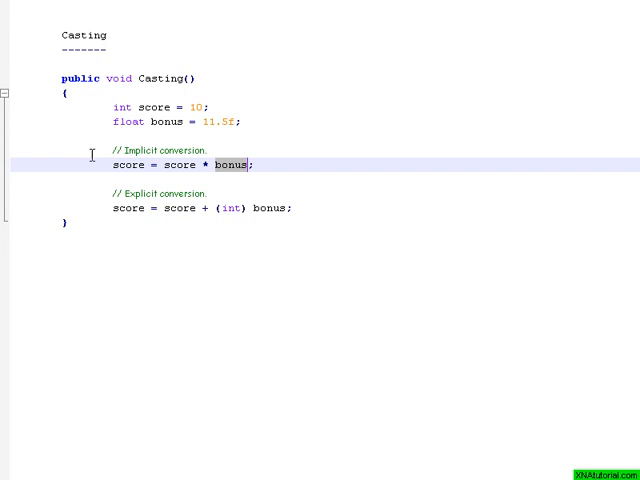
double_click(126, 164)
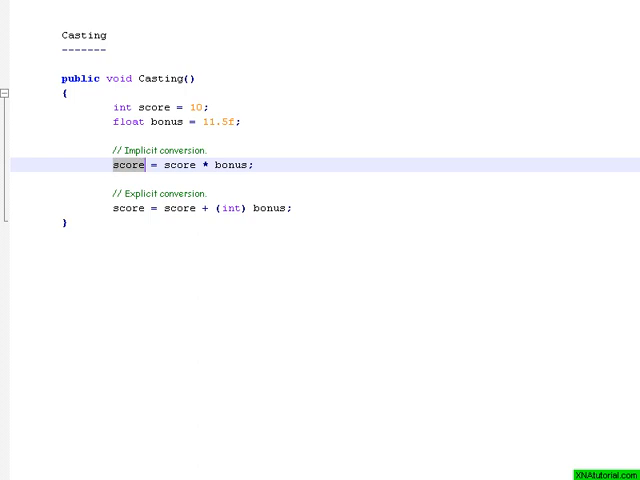
left_click(148, 164)
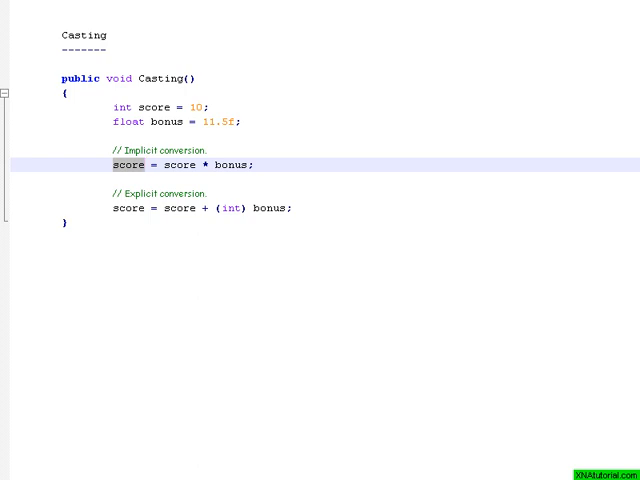
double_click(232, 164)
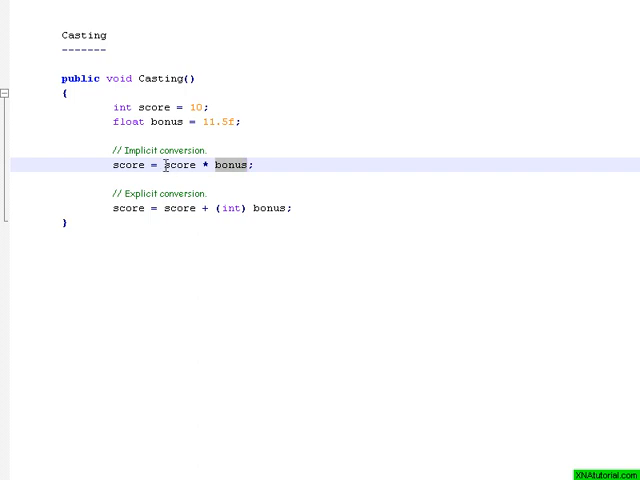
double_click(178, 164)
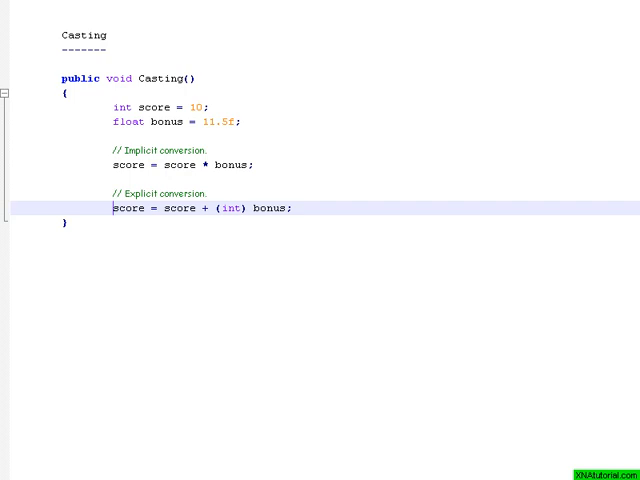
Highlight score on the explicit conversion line, clearing and reselecting it while explaining
double_click(228, 208)
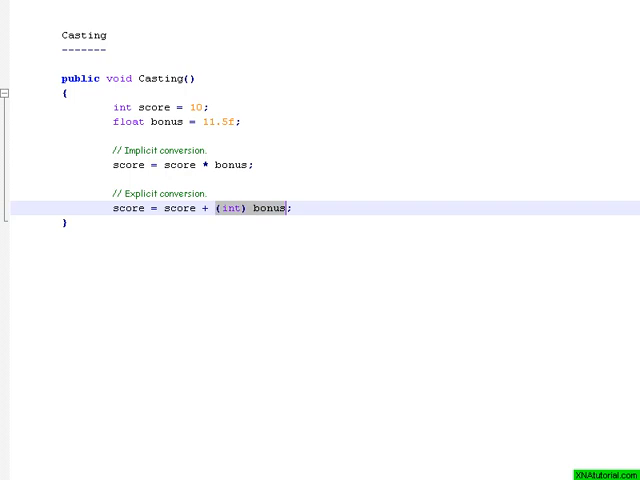
left_click(284, 208)
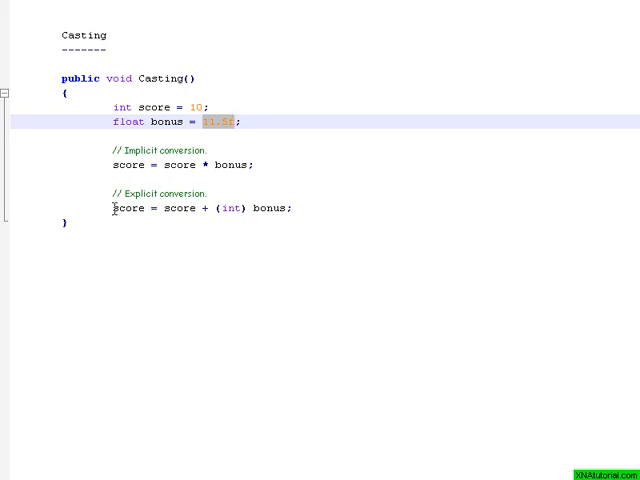
double_click(132, 208)
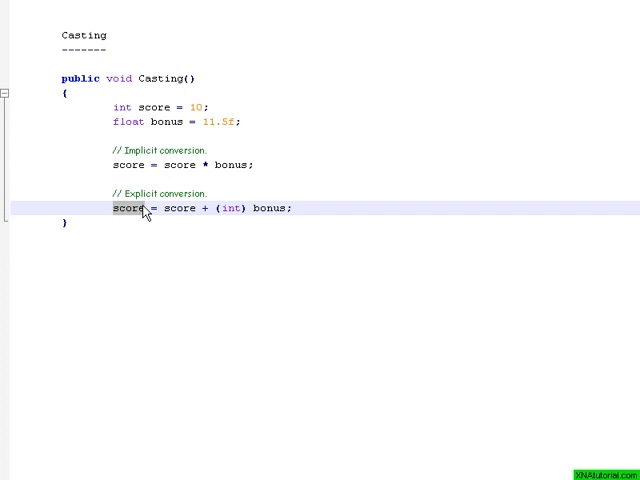
mouse_move(188, 252)
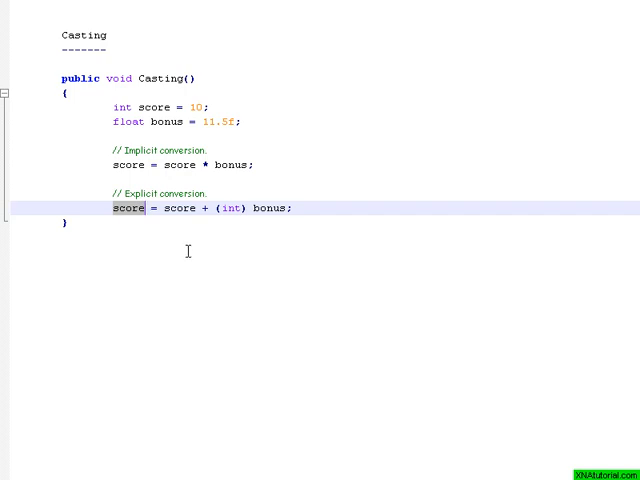
double_click(176, 208)
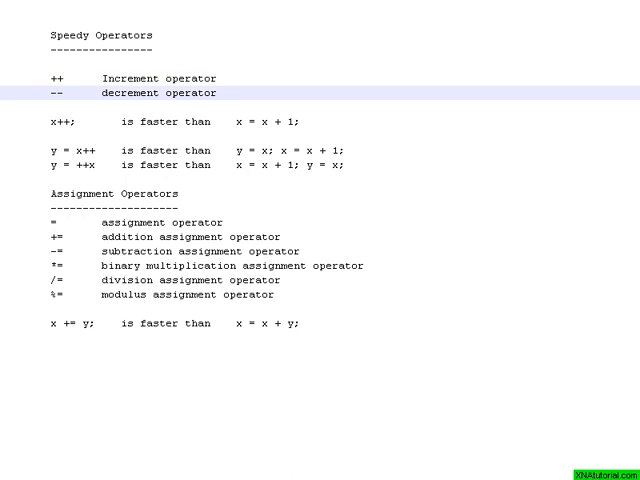
mouse_move(32, 128)
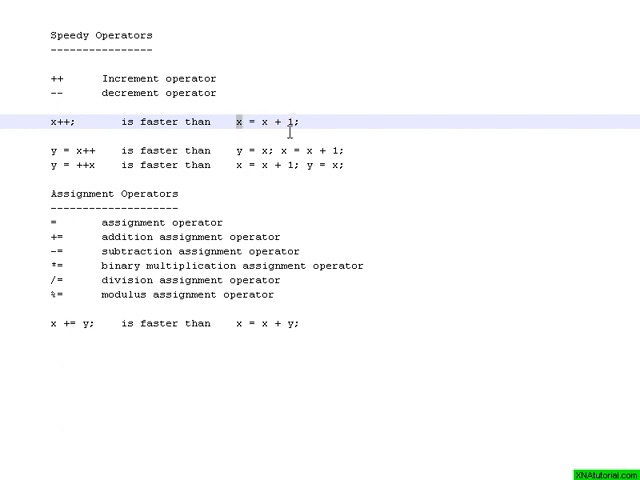
mouse_move(308, 130)
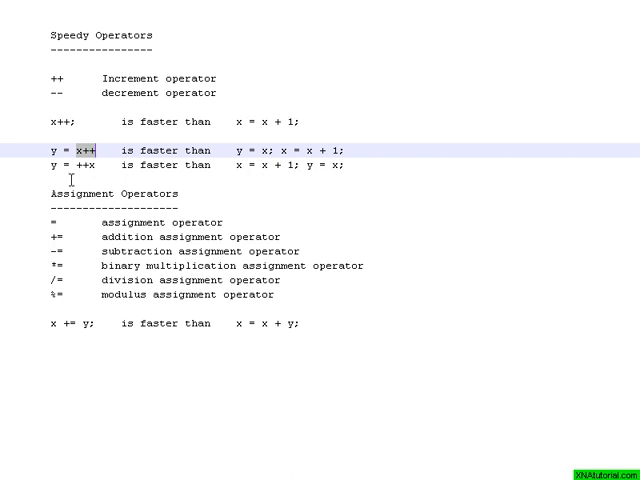
mouse_move(228, 150)
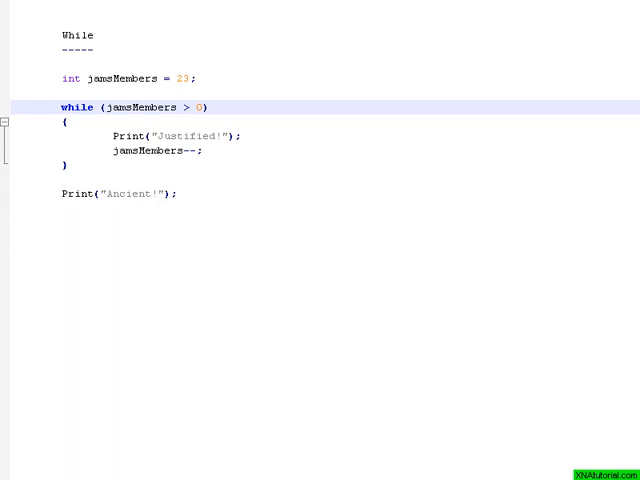
Place the cursor in the while (jamMembers > 0) line to walk through the loop body
left_click(150, 136)
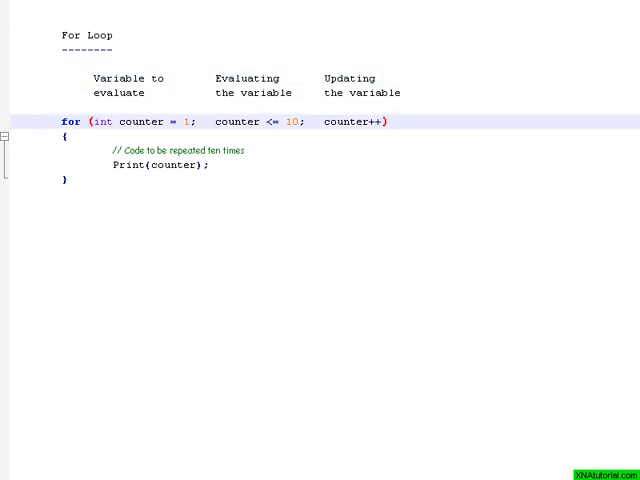
Highlight int counter = 1, then the condition and counter++ parts of the for header in turn
left_click_drag(88, 120, 190, 120)
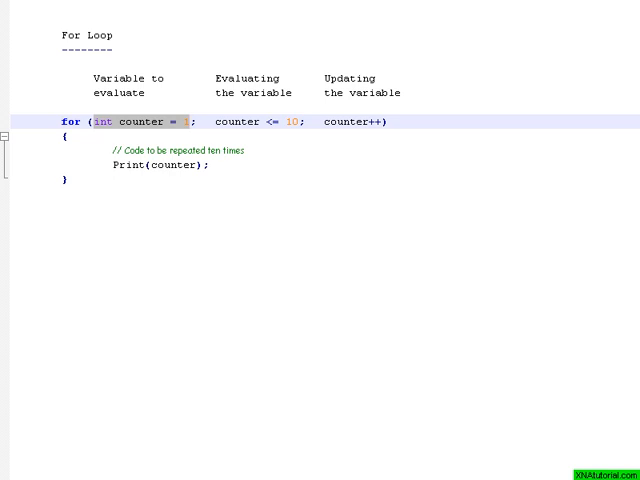
type("1")
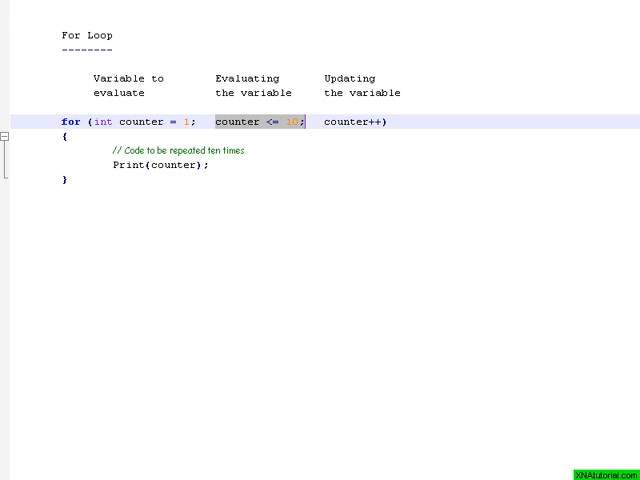
left_click(314, 120)
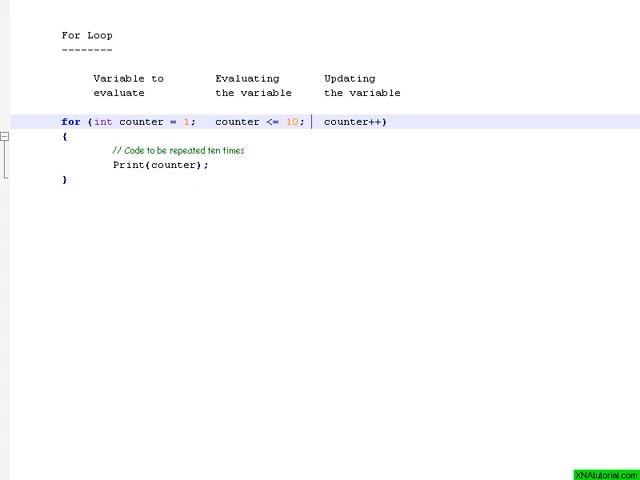
double_click(356, 120)
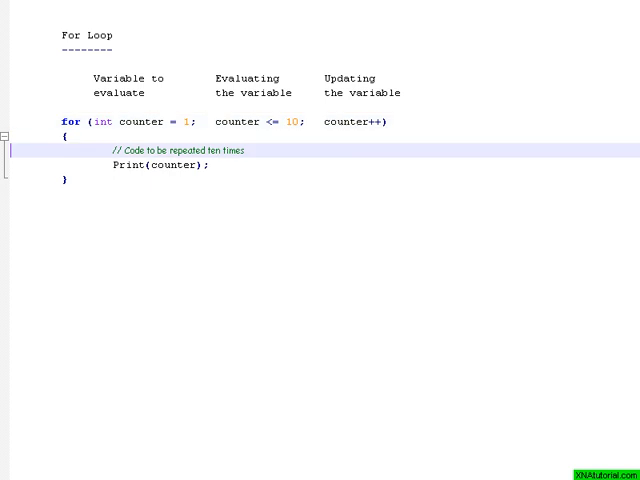
double_click(172, 164)
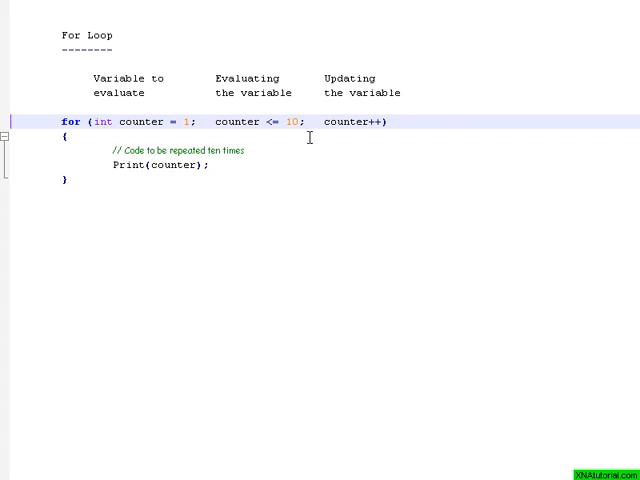
mouse_move(292, 118)
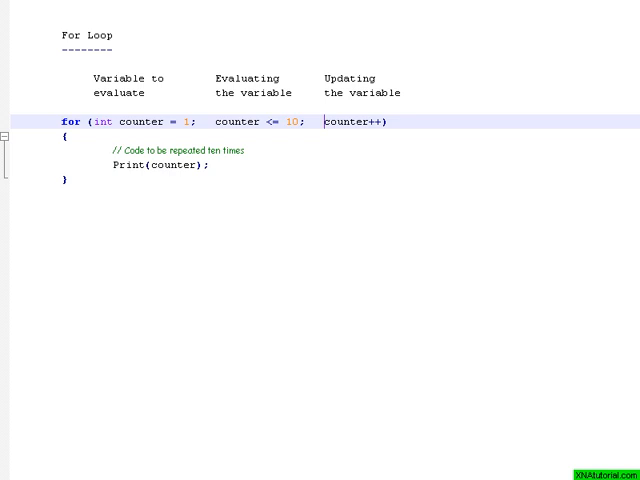
Select the counter update expression and delete its operator so it reads just counter
double_click(358, 120)
type("--")
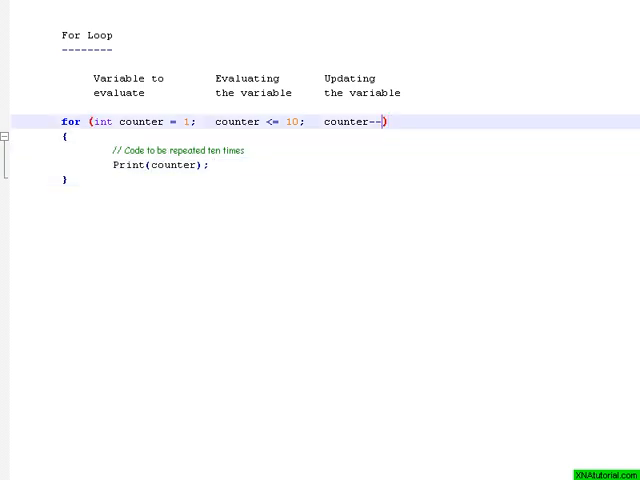
key("BackSpace")
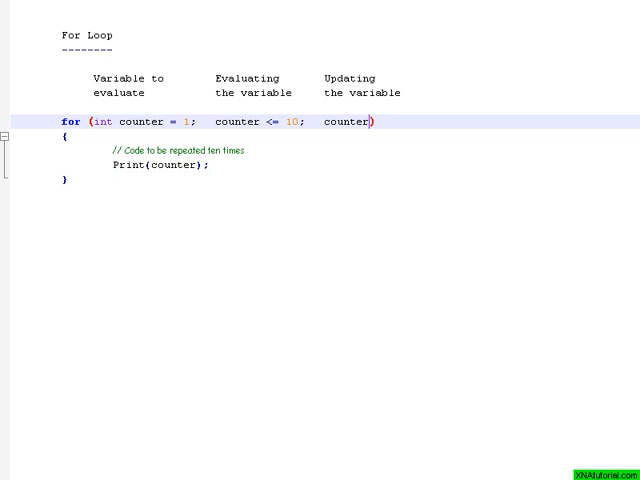